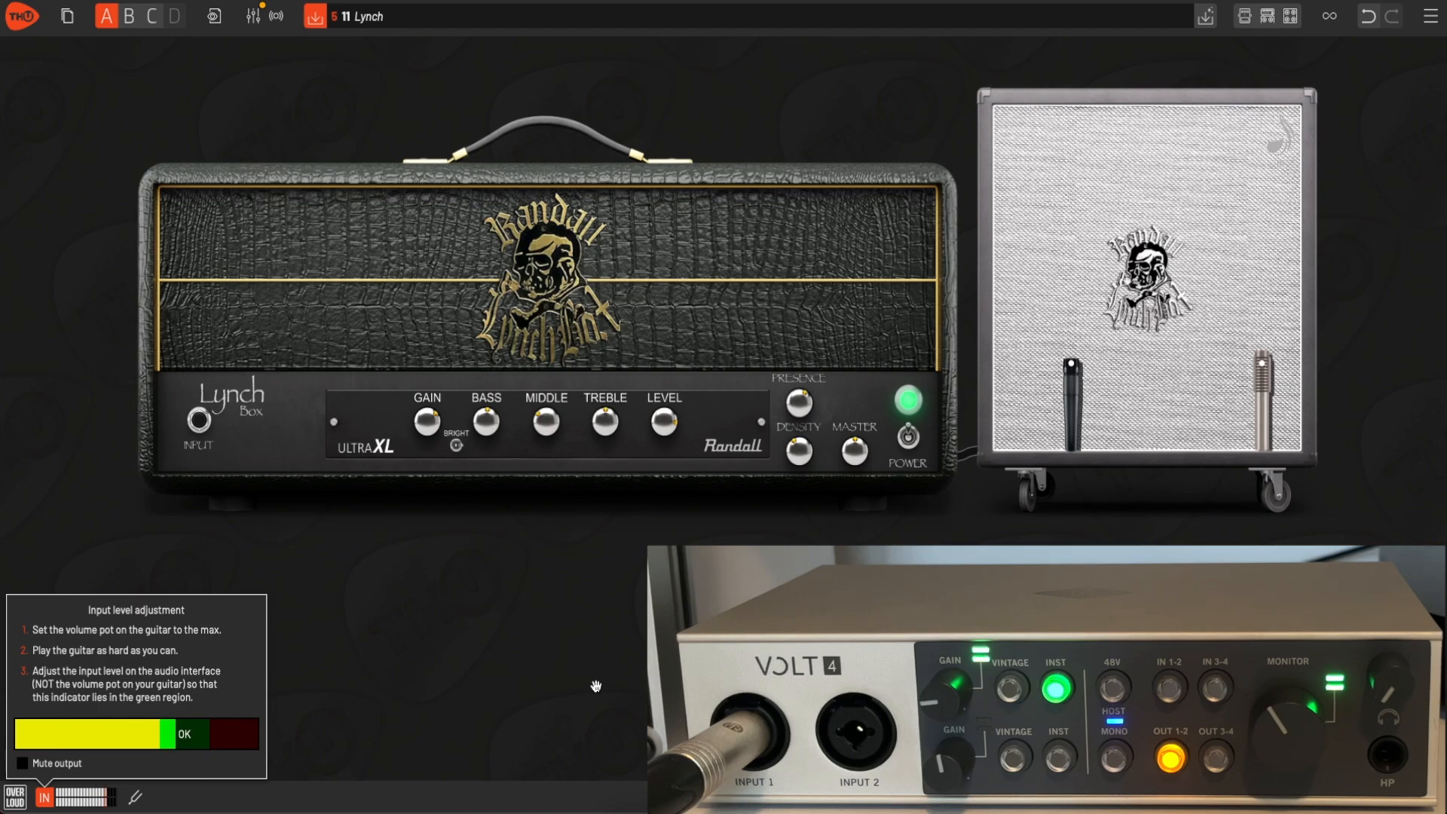
Calibrate the guitar input level into the green OK range in the Input level panel
{"action": "left_click", "coordinate": [182, 733]}
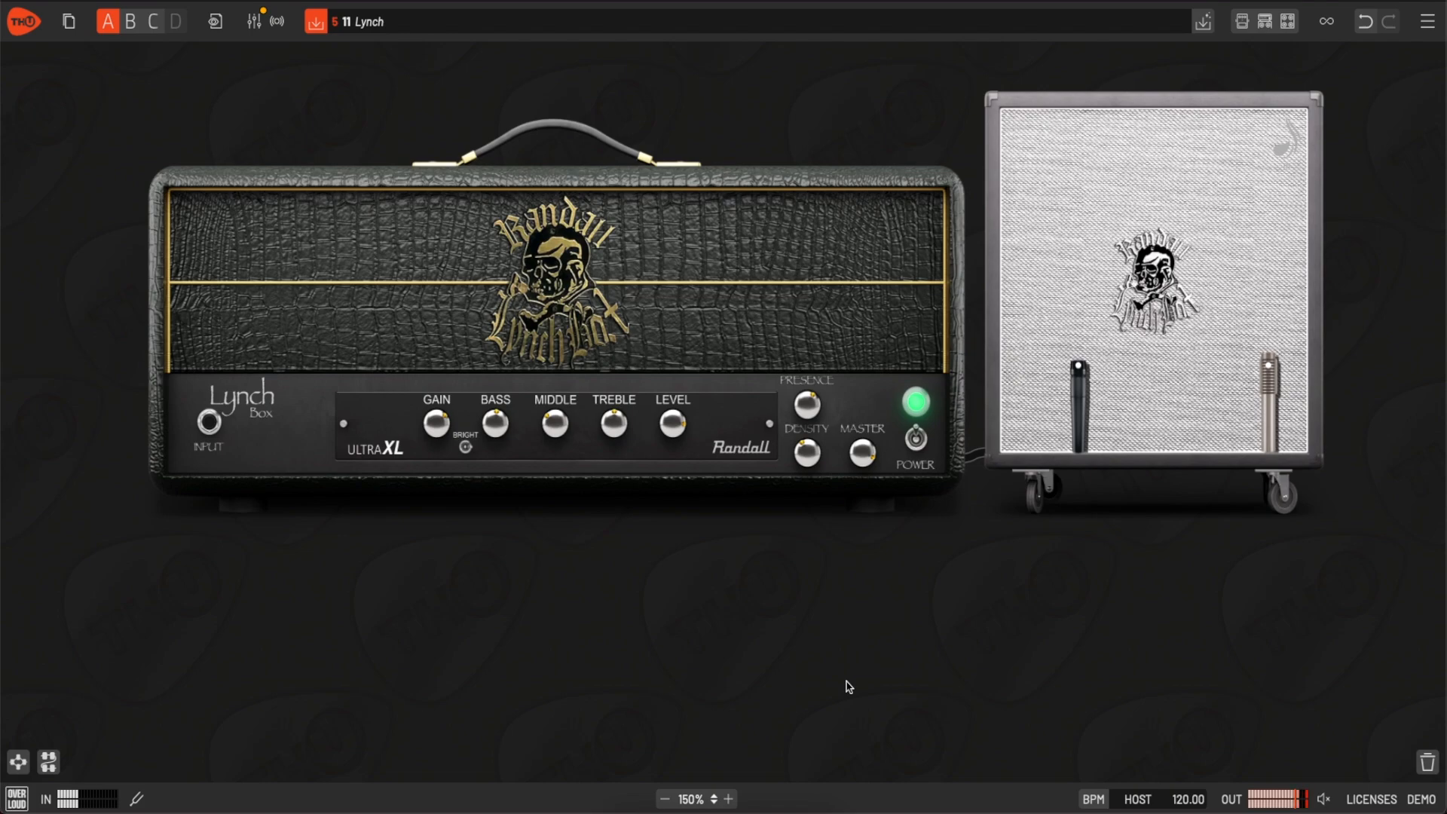
{"action": "mouse_move", "coordinate": [834, 634]}
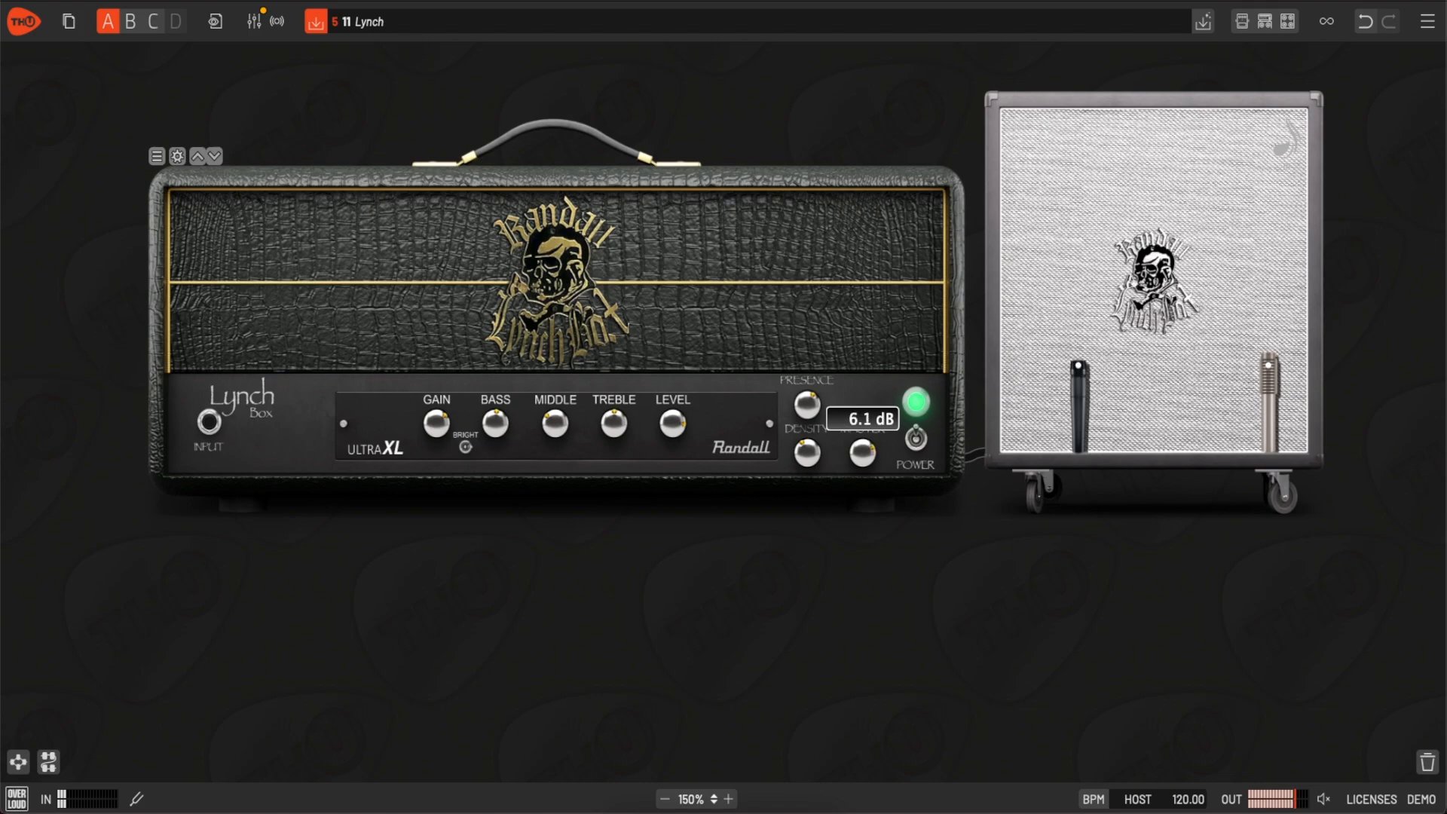
{"action": "mouse_move", "coordinate": [859, 449]}
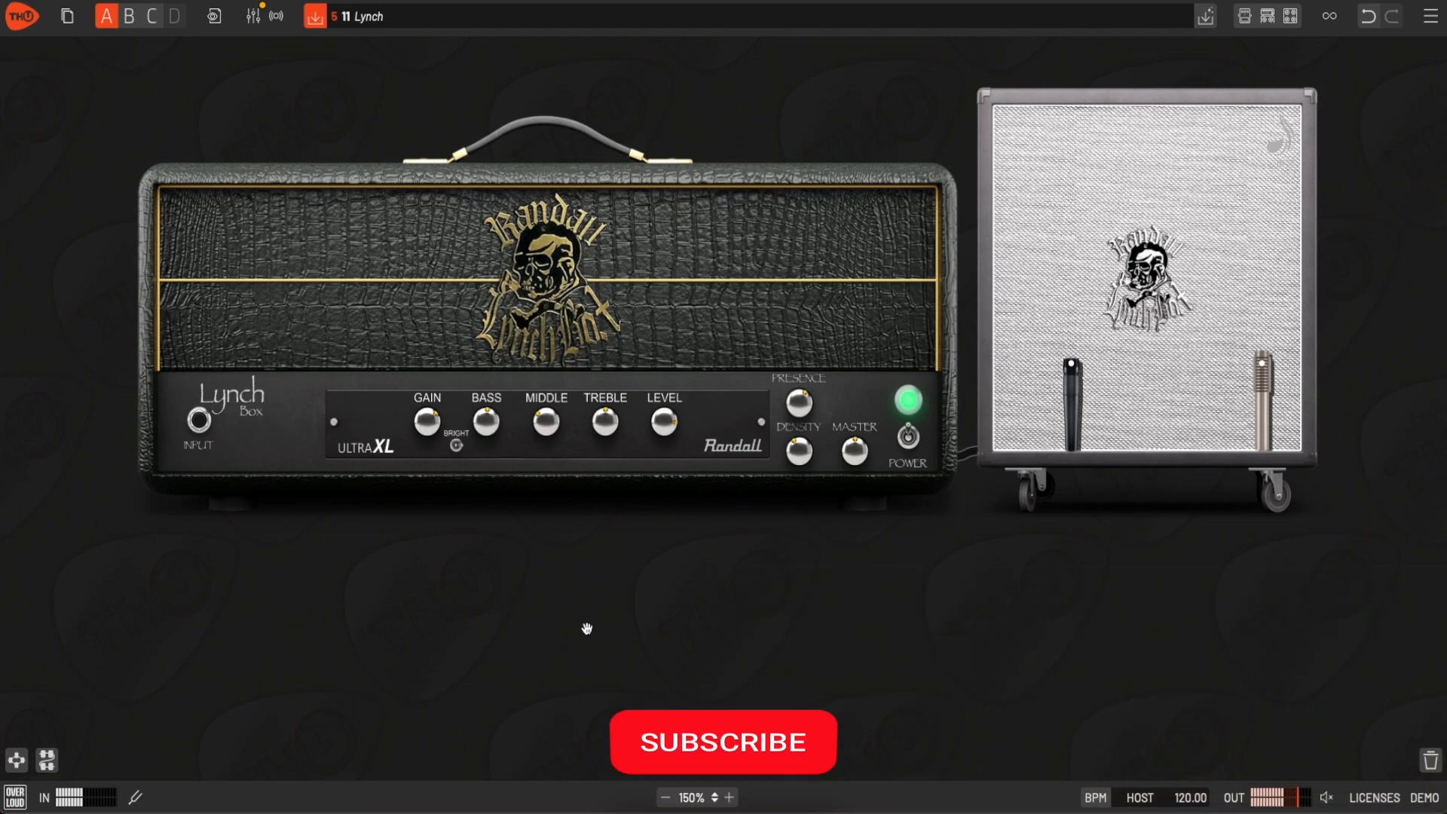
{"action": "left_click", "coordinate": [723, 741]}
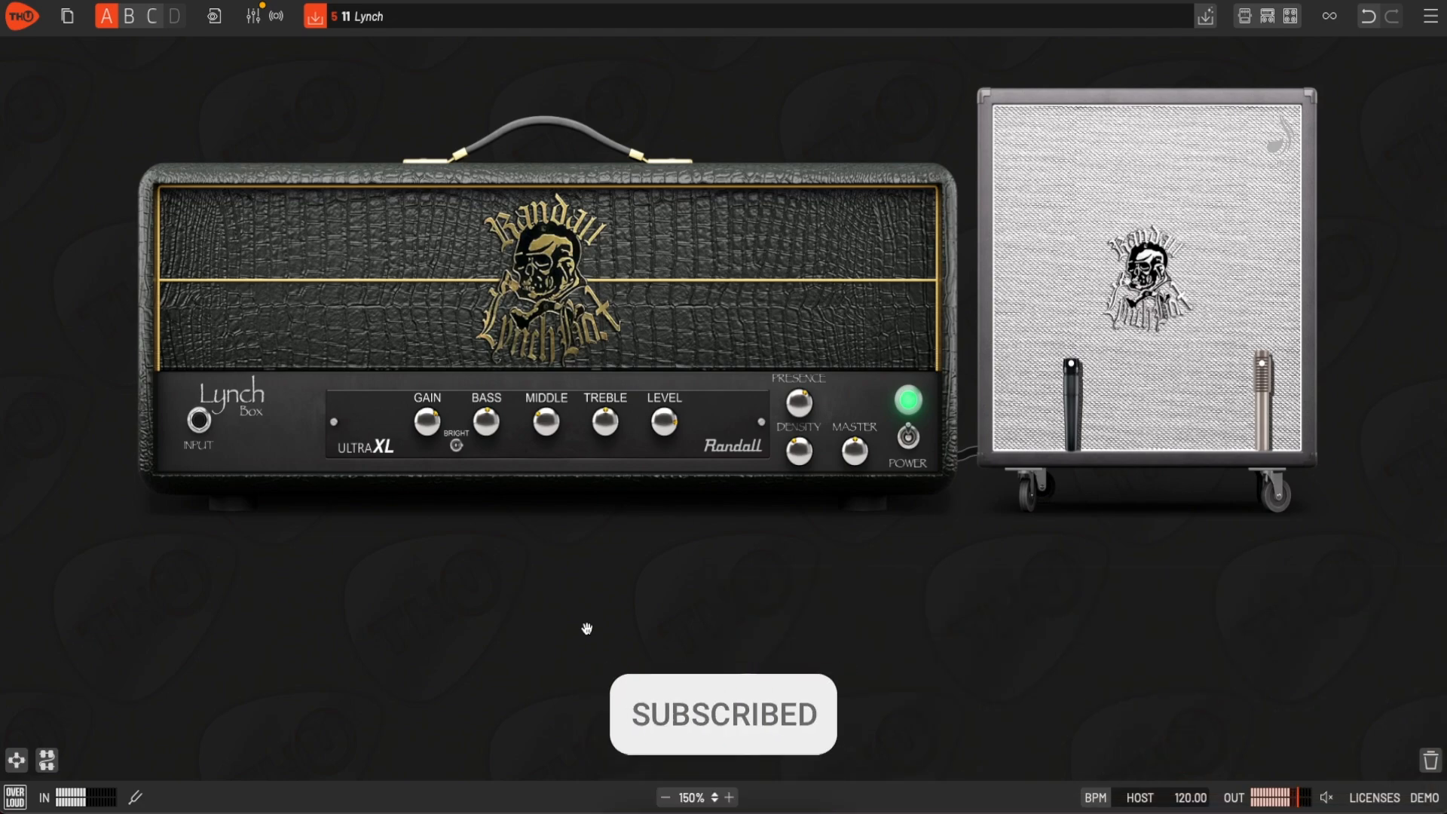